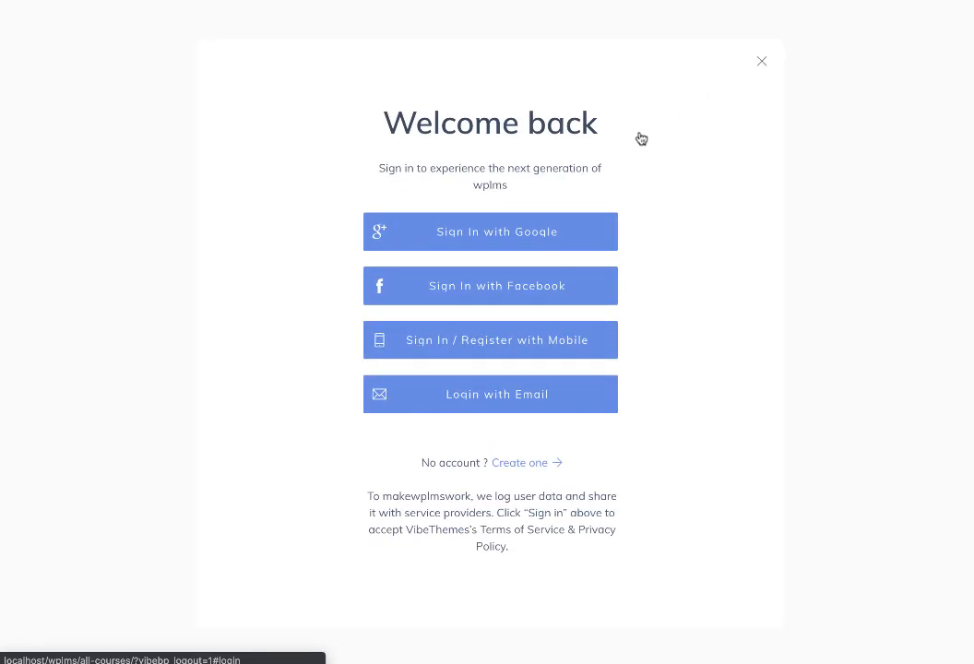
pyautogui.click(490, 340)
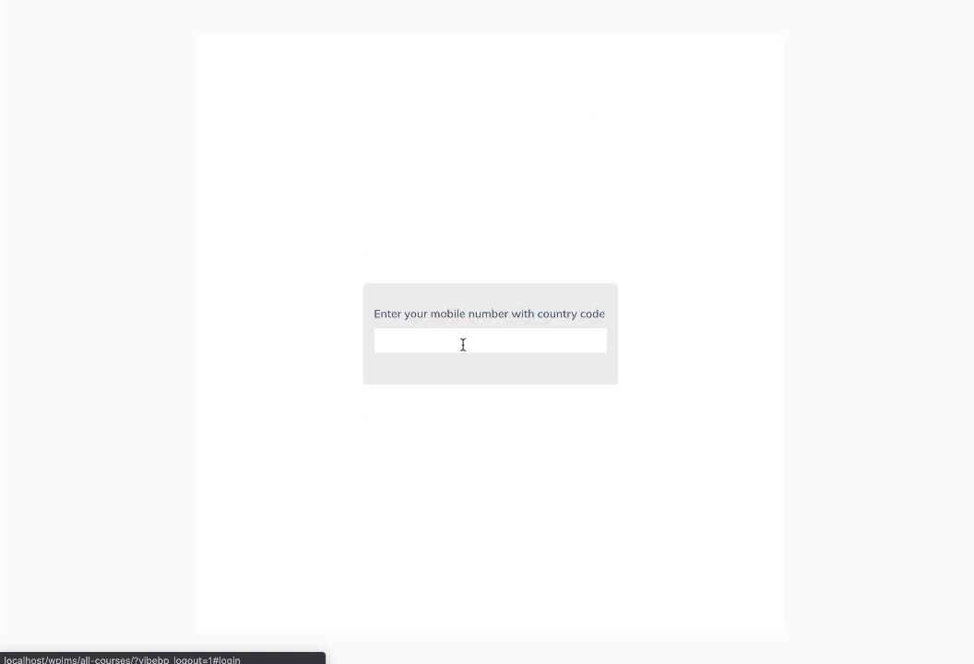
pyautogui.write('+')
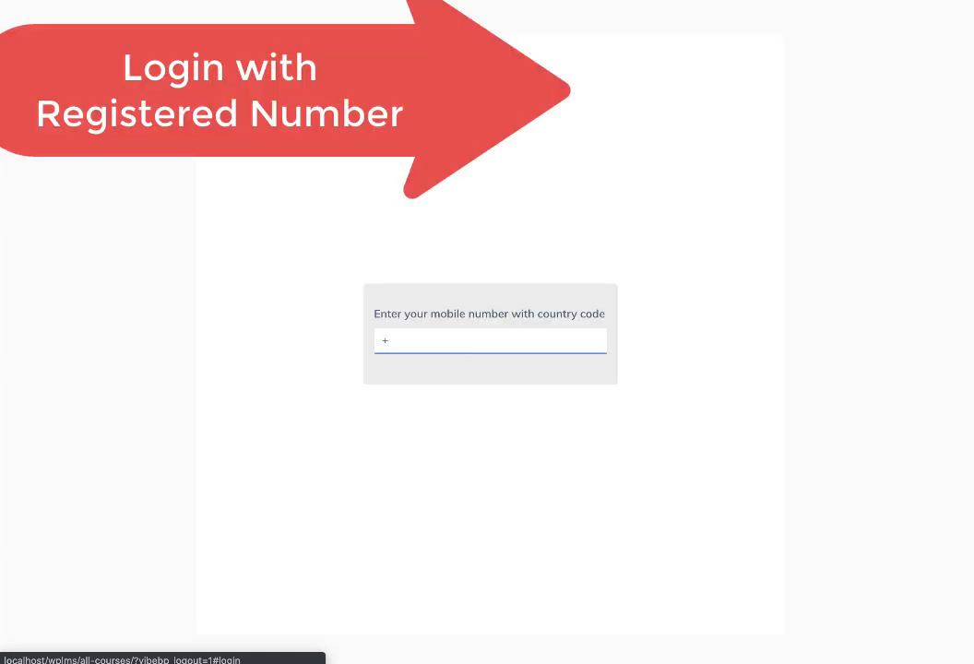
pyautogui.write('919999999999')
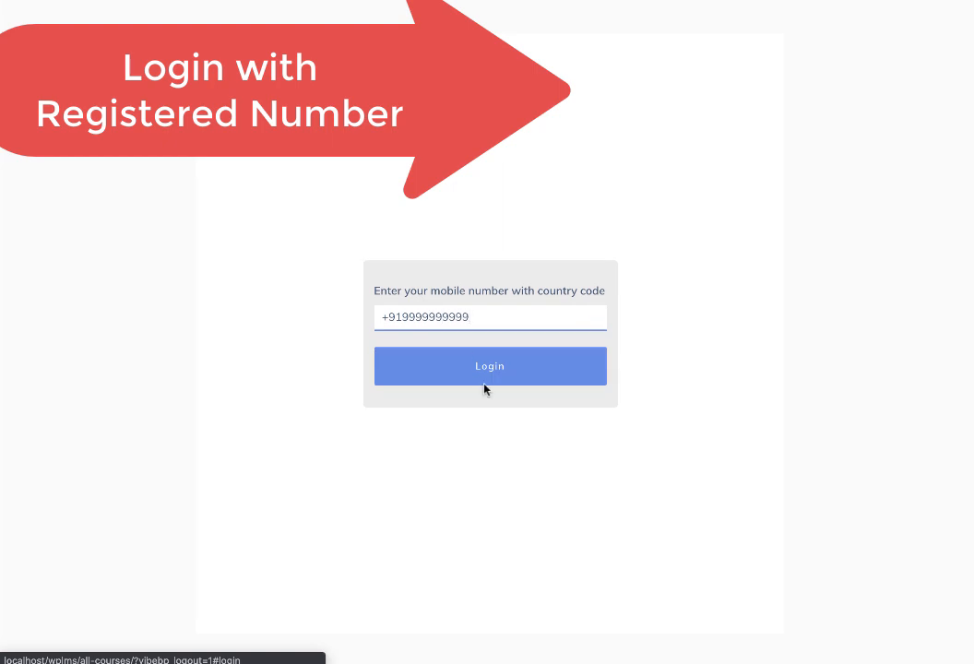
pyautogui.click(490, 365)
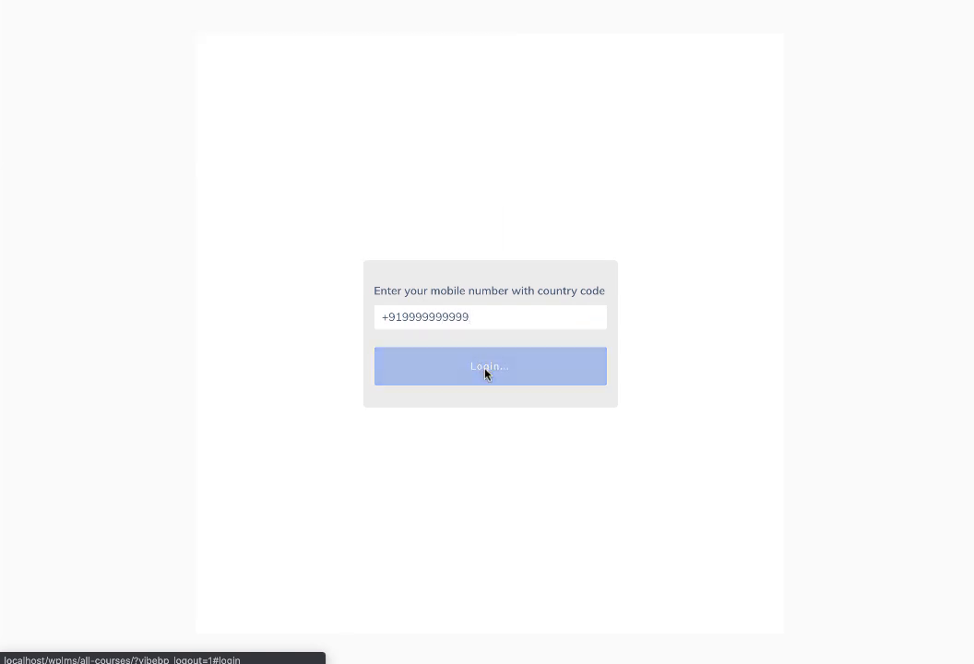
pyautogui.click(490, 366)
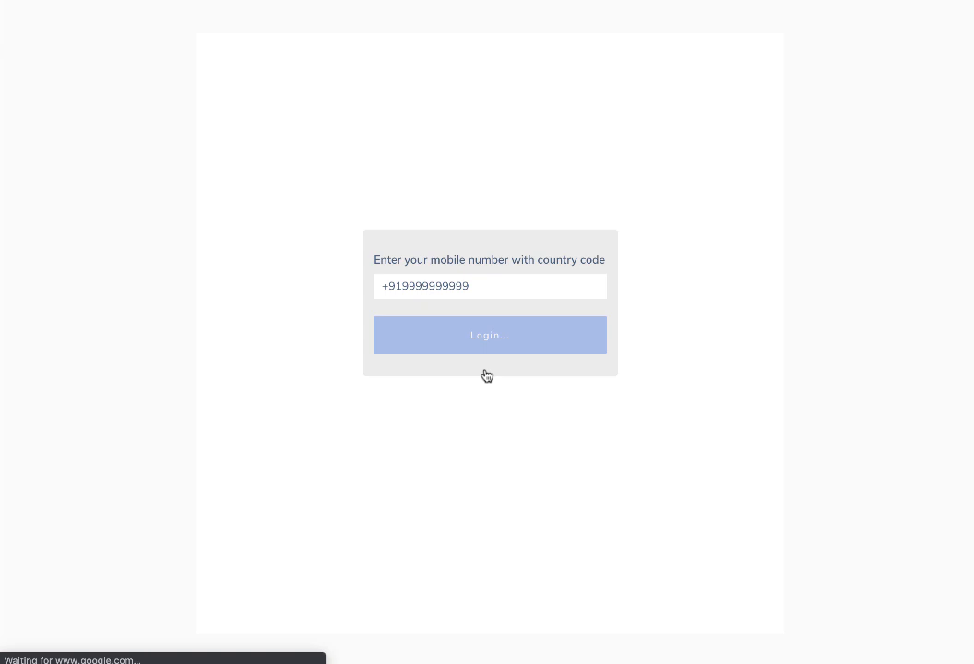
pyautogui.click(489, 335)
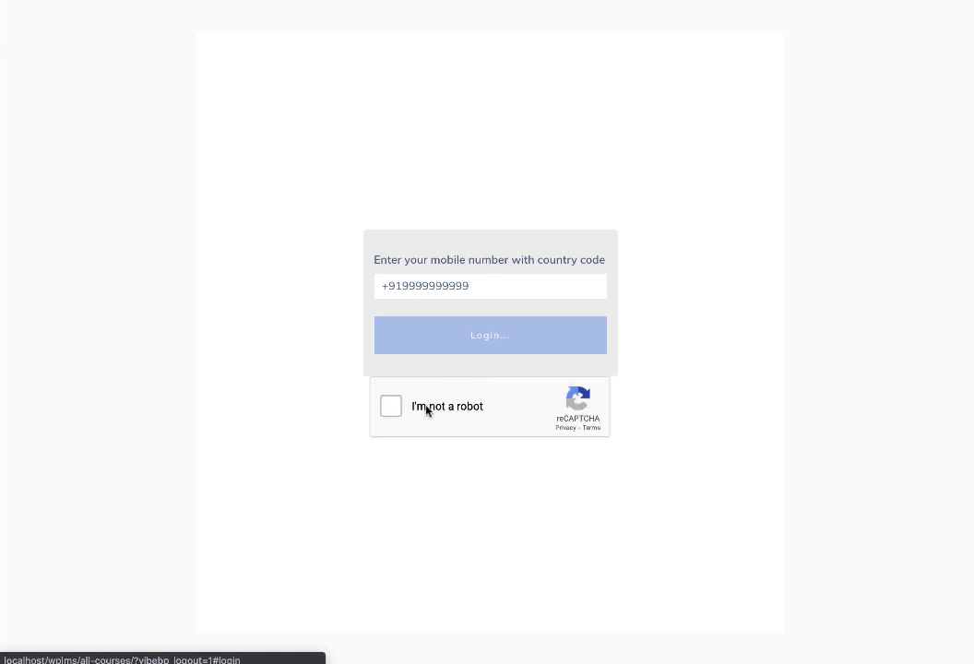
pyautogui.click(391, 406)
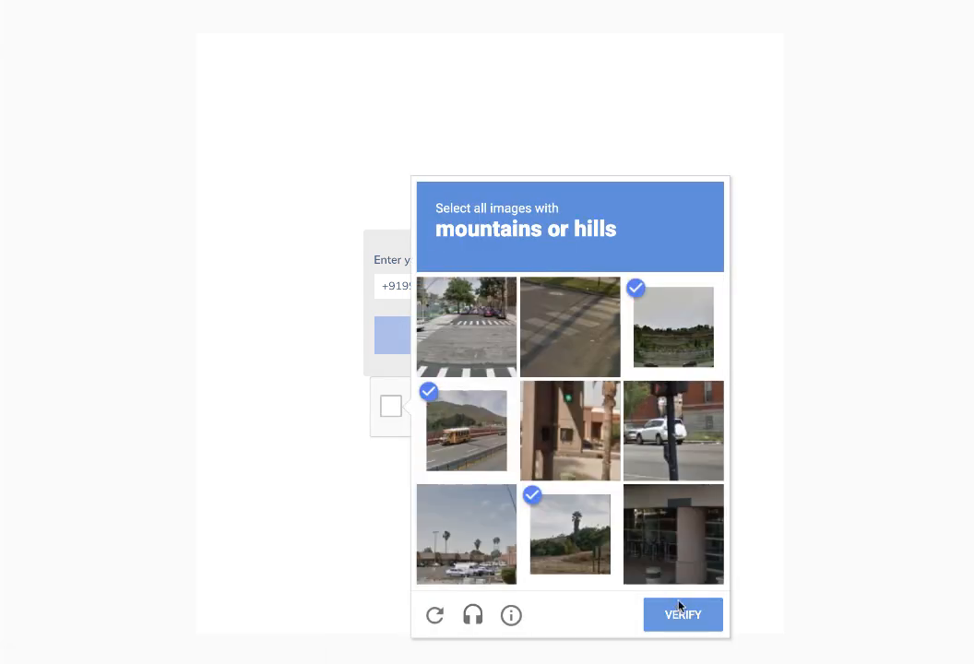
pyautogui.click(682, 614)
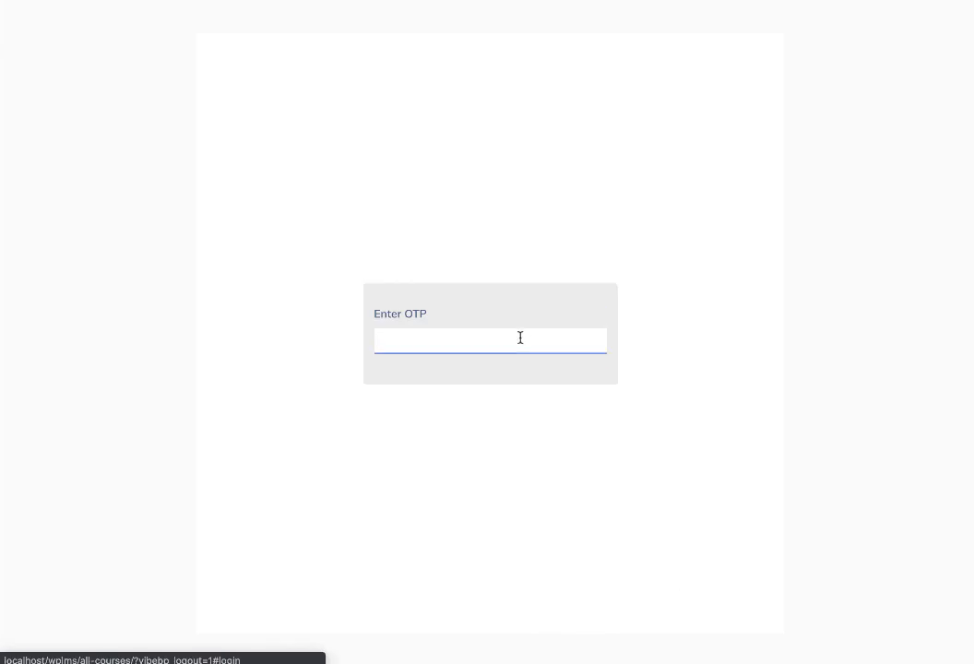
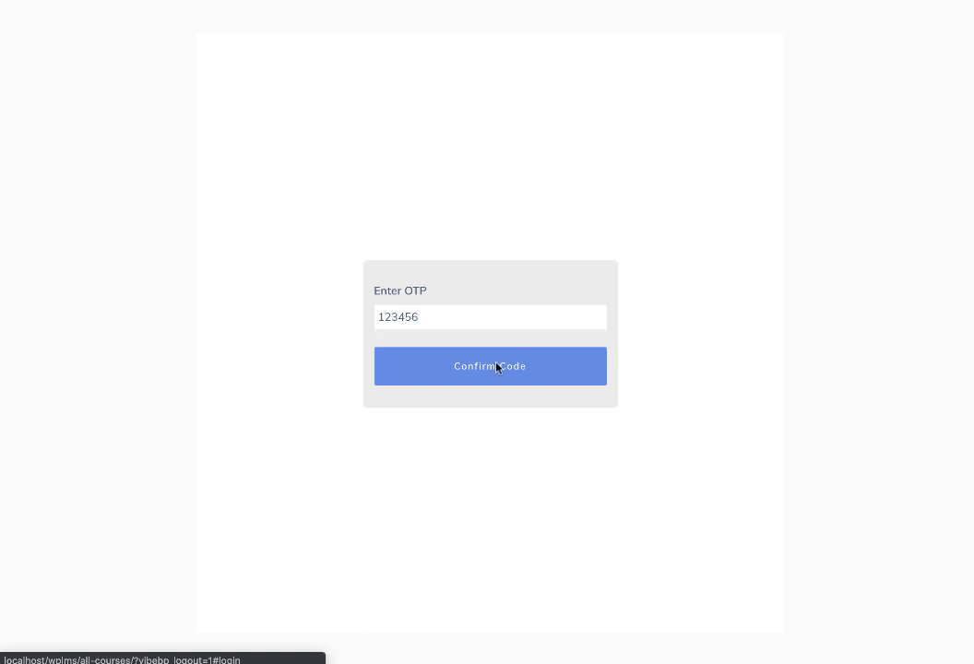
pyautogui.click(490, 365)
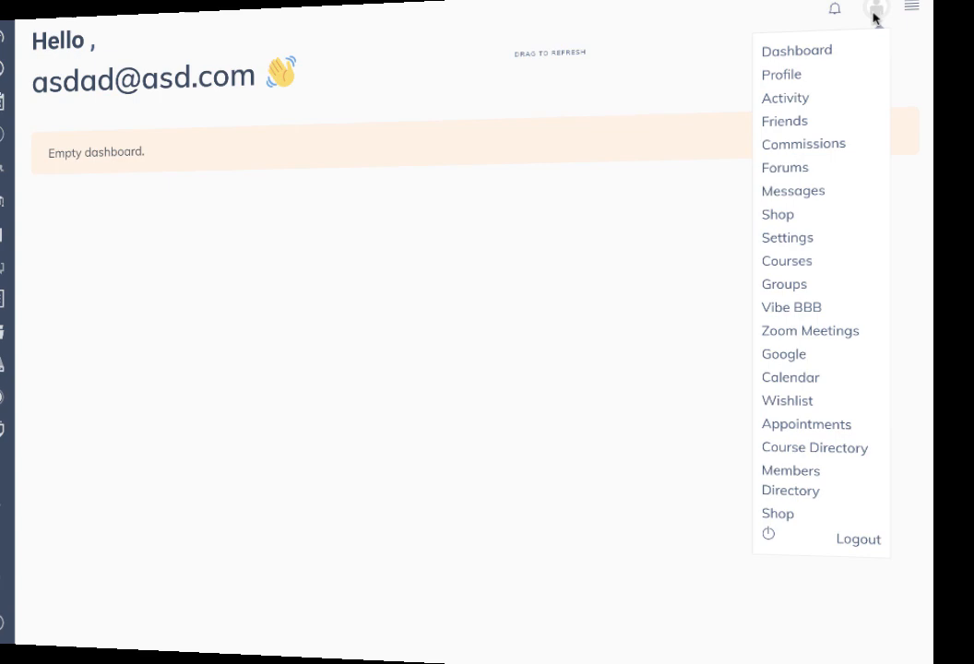
pyautogui.click(856, 539)
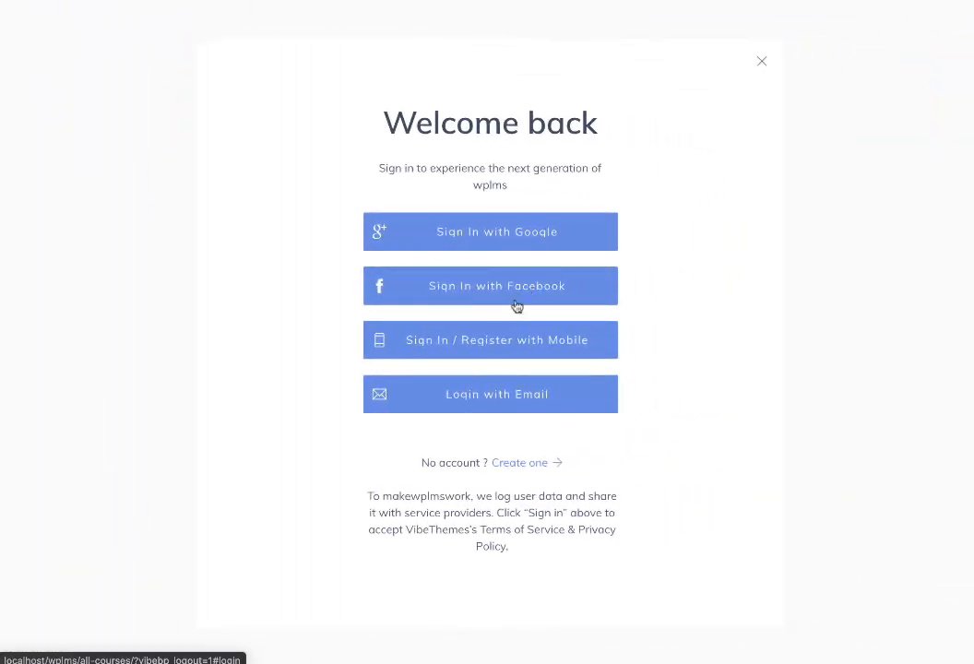
pyautogui.click(490, 340)
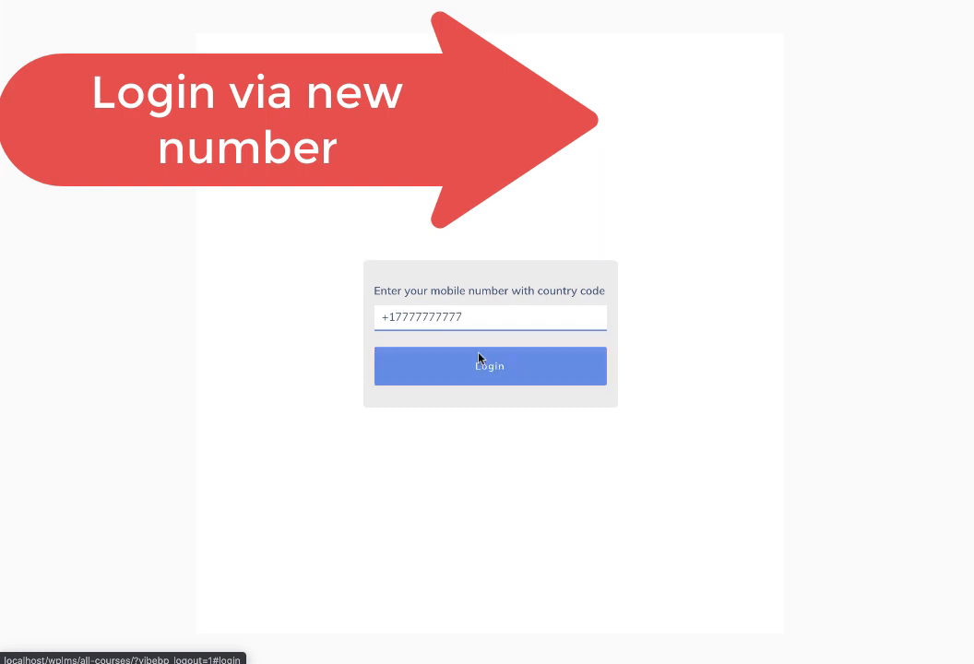
pyautogui.click(489, 365)
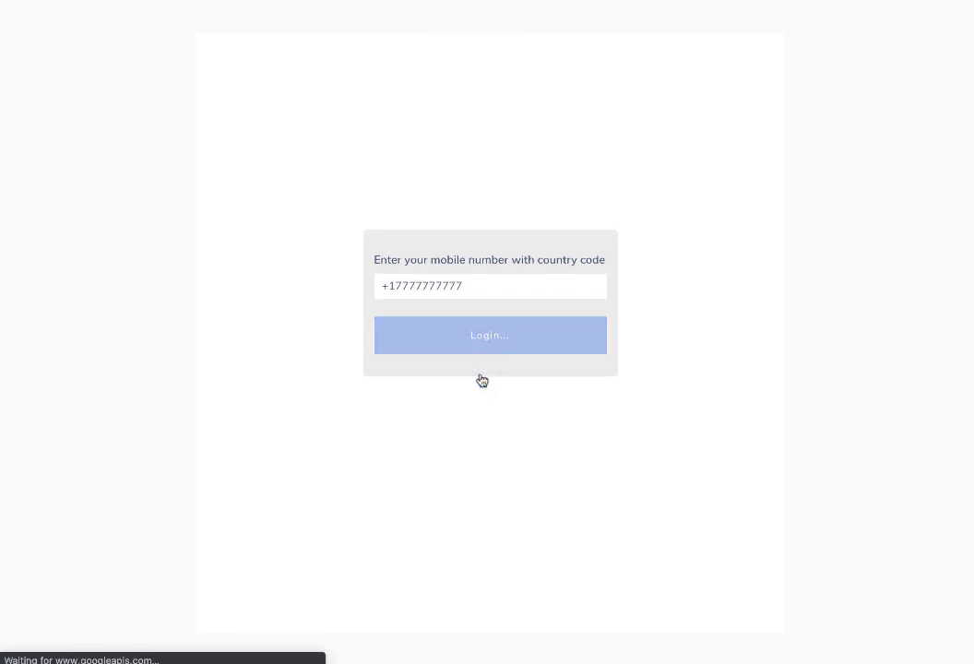
pyautogui.click(490, 335)
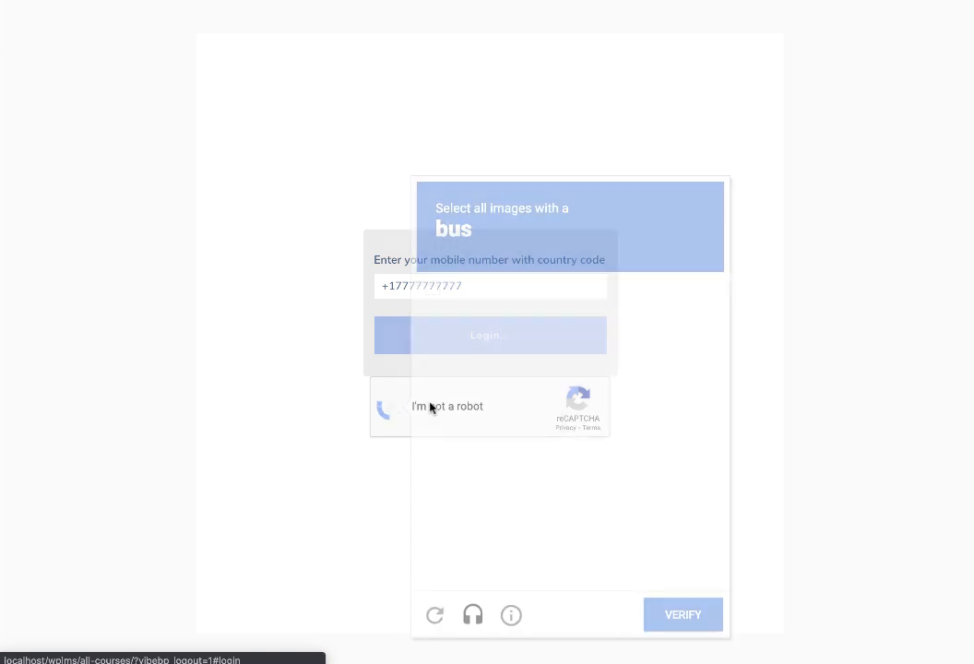
pyautogui.click(466, 327)
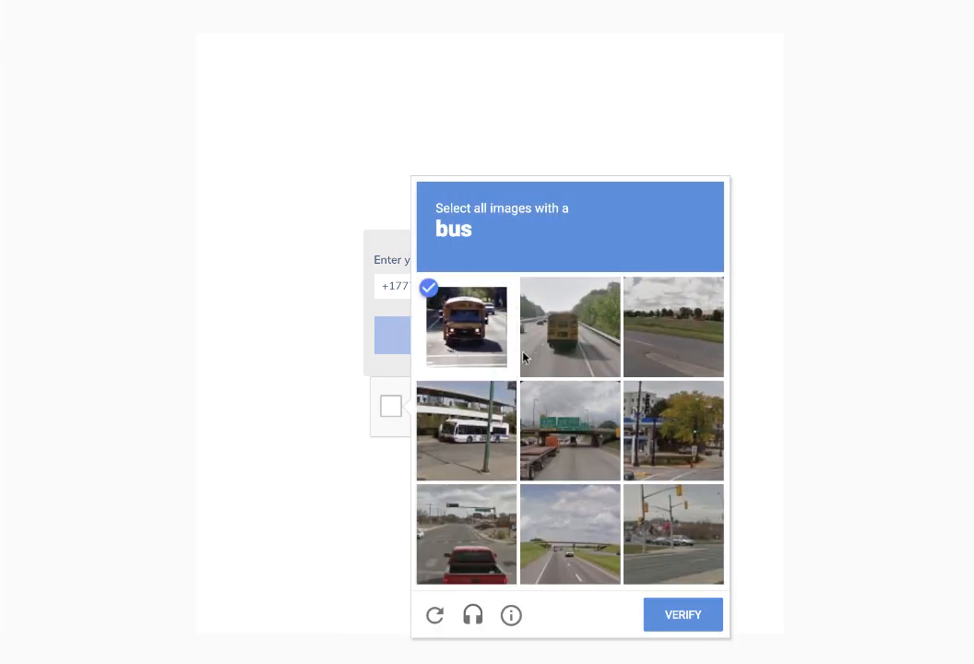
pyautogui.click(466, 431)
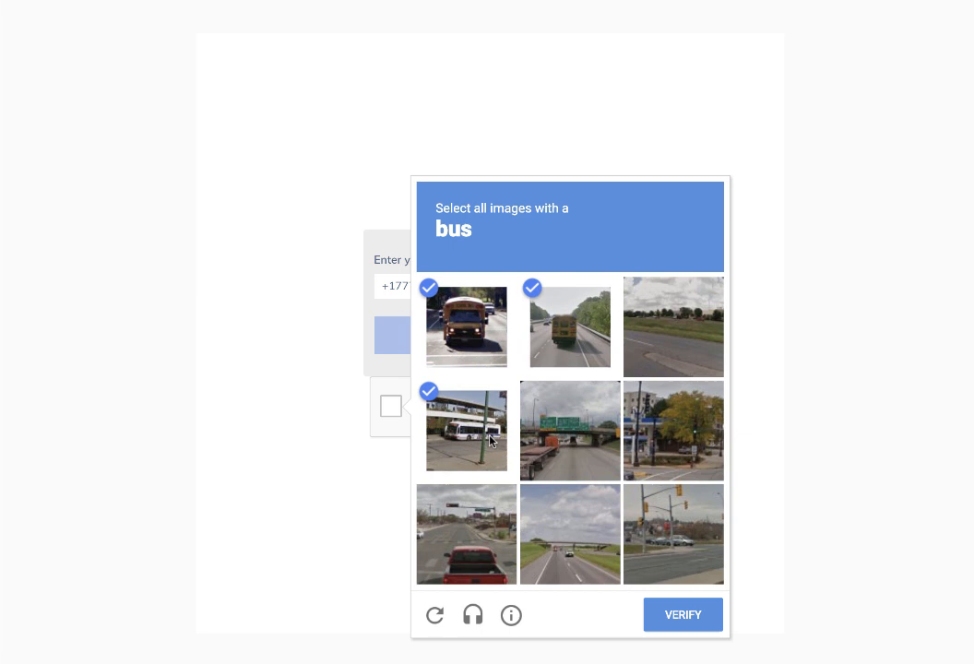
pyautogui.moveTo(696, 578)
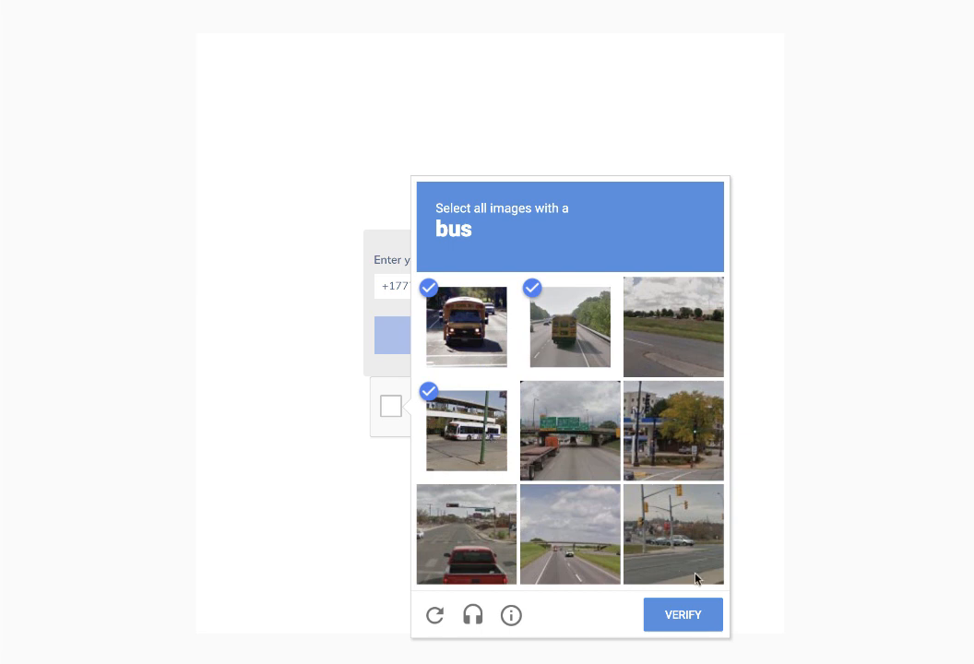
pyautogui.moveTo(592, 458)
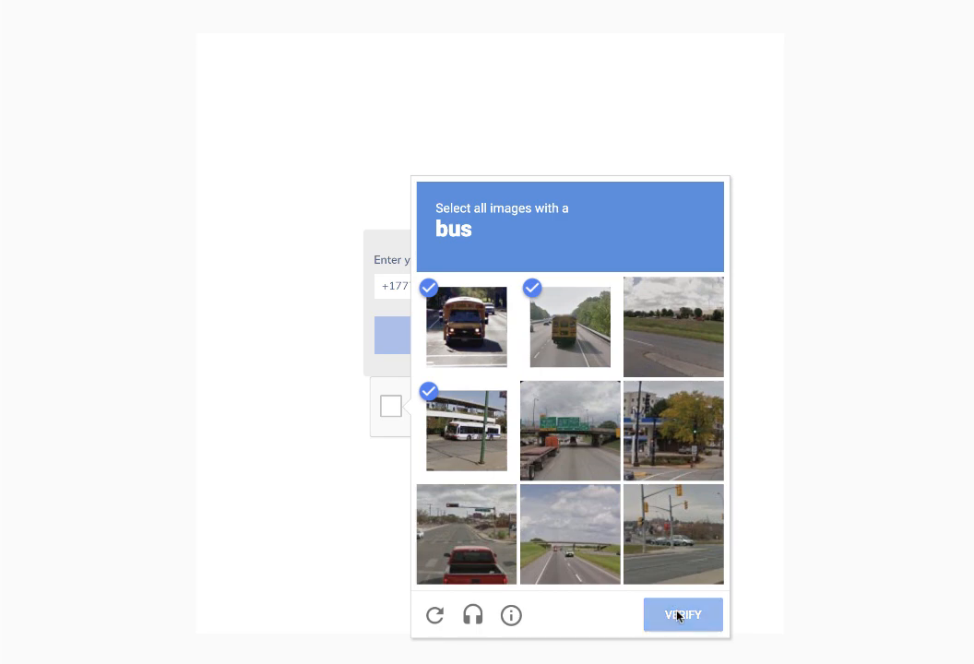
pyautogui.click(682, 614)
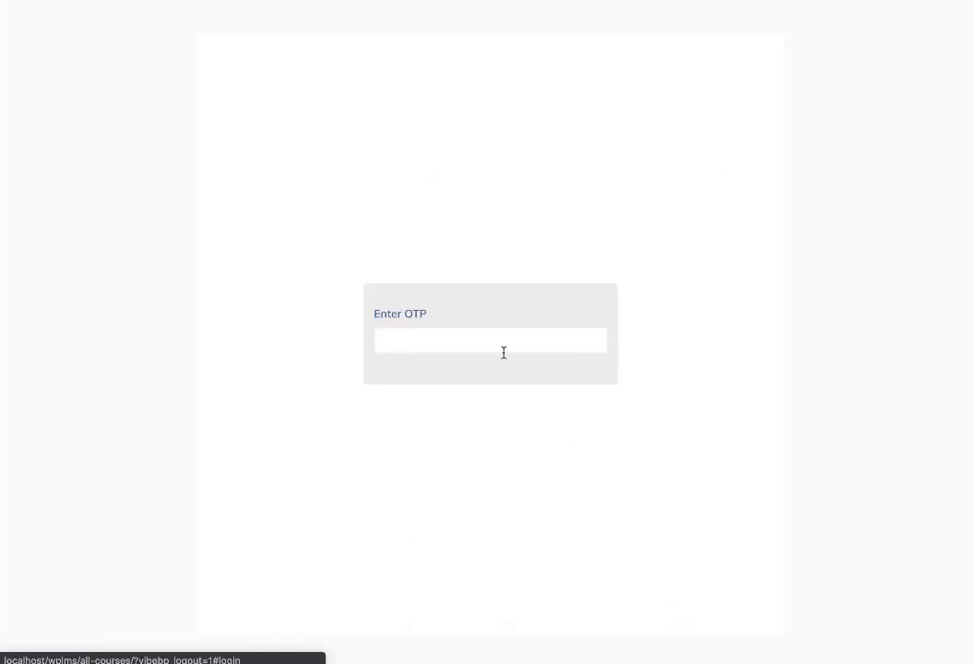
pyautogui.write('777')
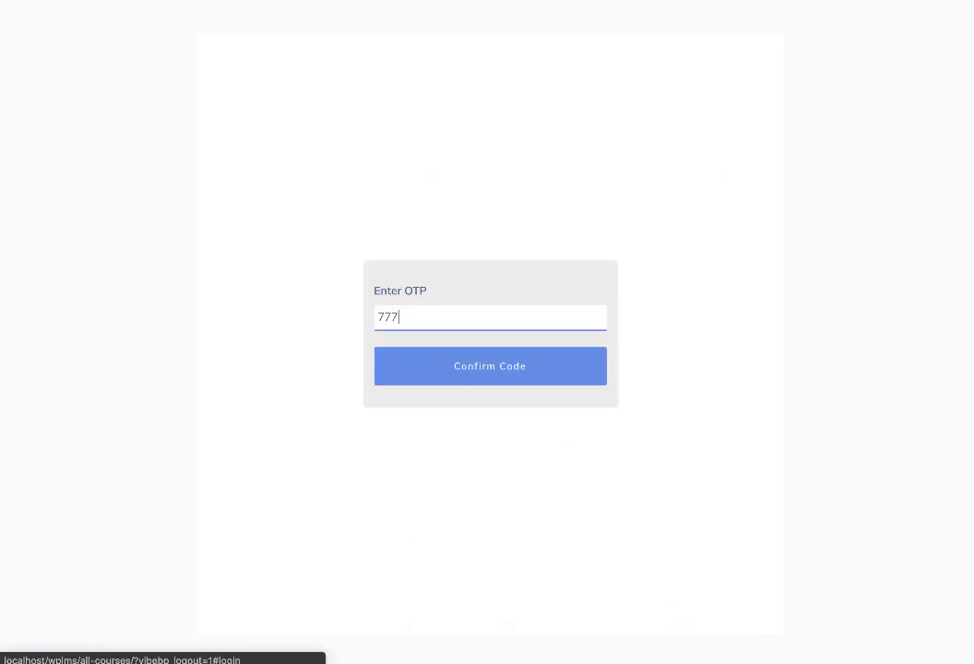
pyautogui.write('777')
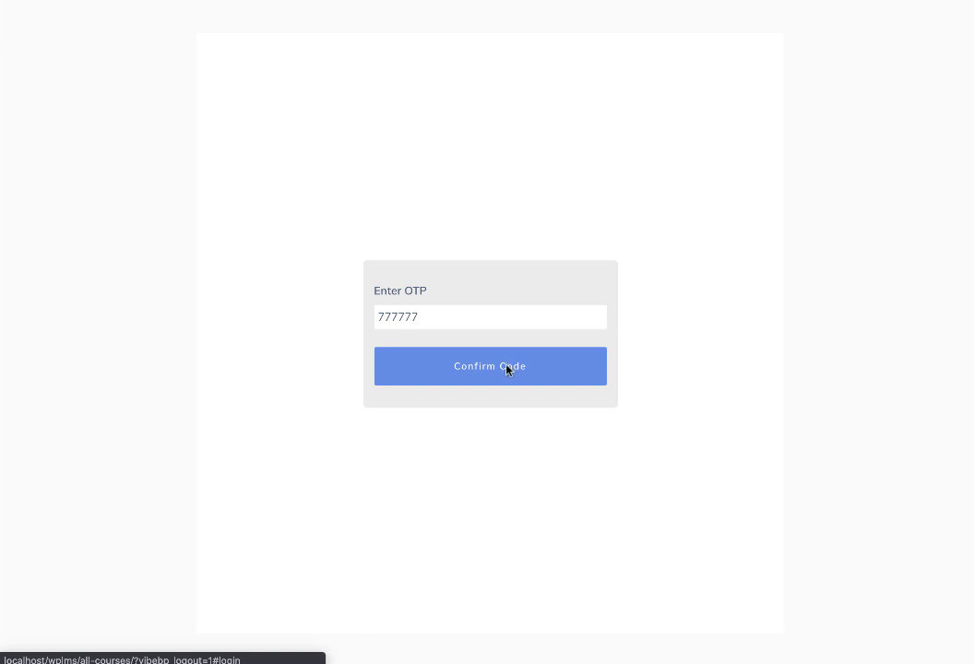
pyautogui.click(490, 366)
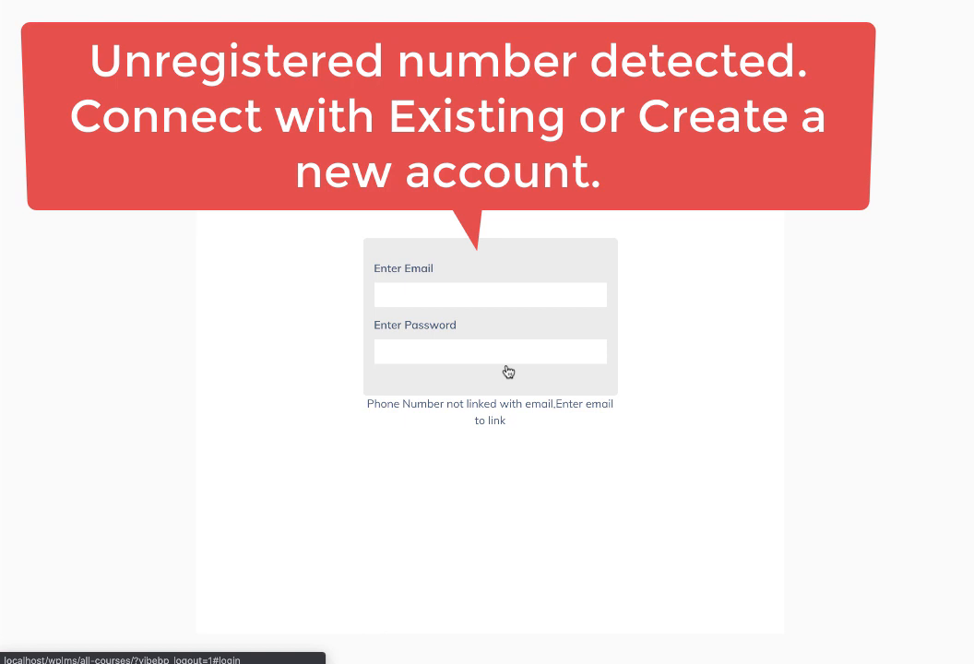
pyautogui.moveTo(453, 324)
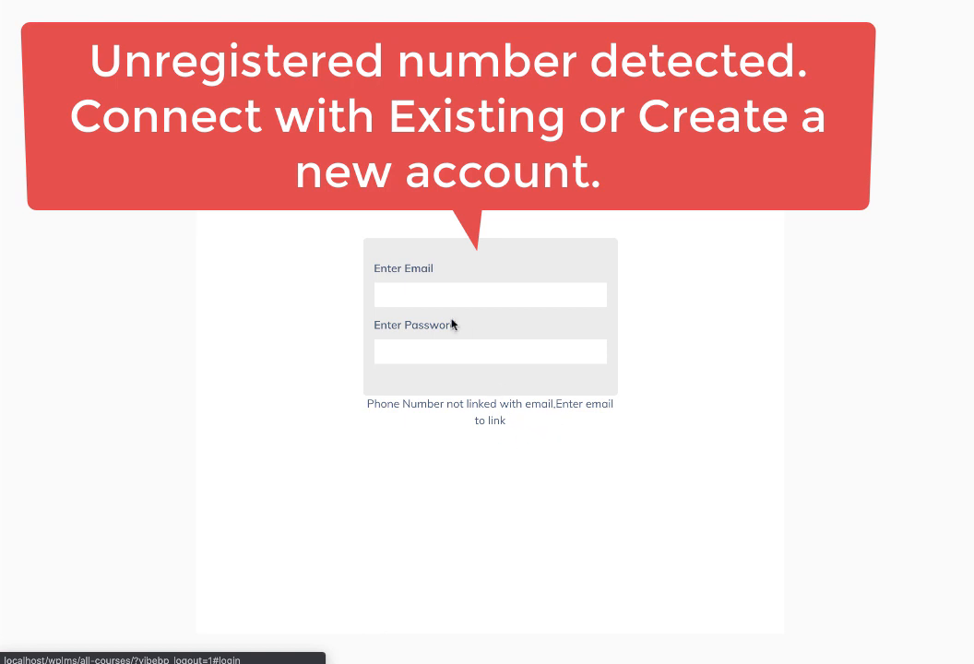
pyautogui.write('sam')
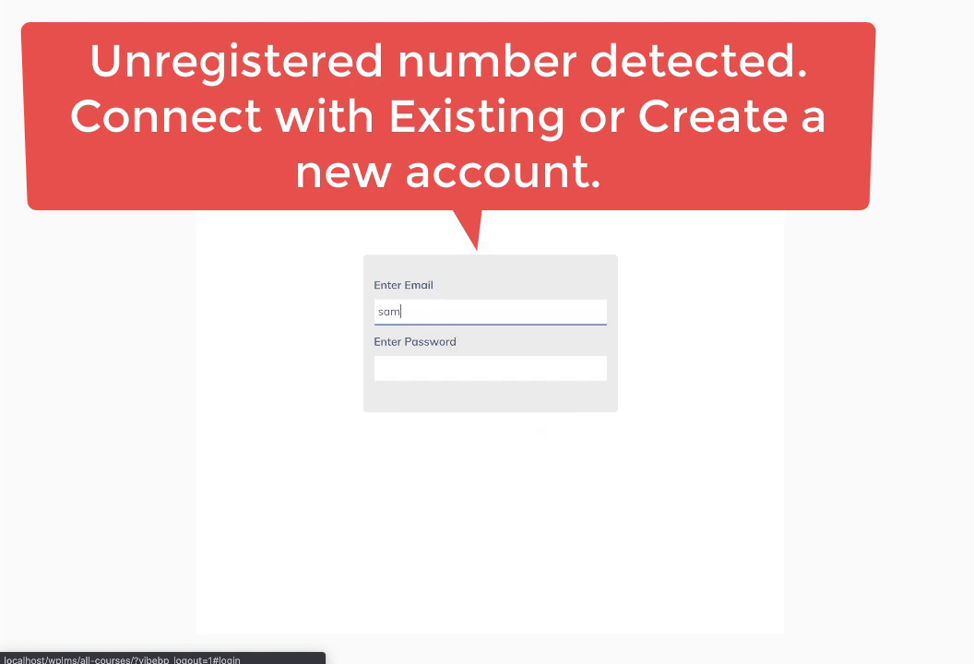
pyautogui.write('ple@sample.com')
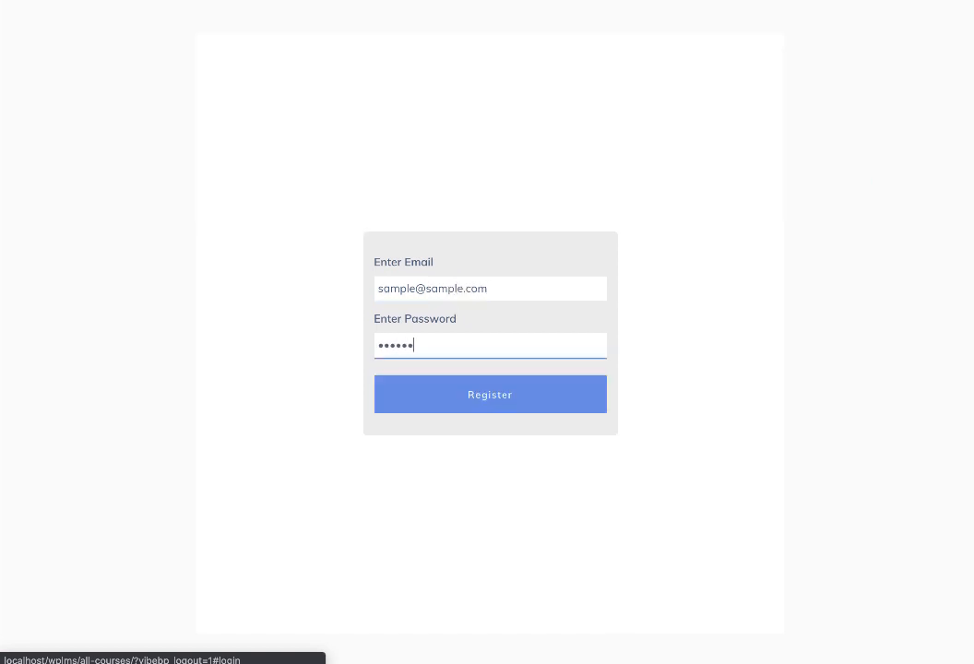
pyautogui.click(490, 394)
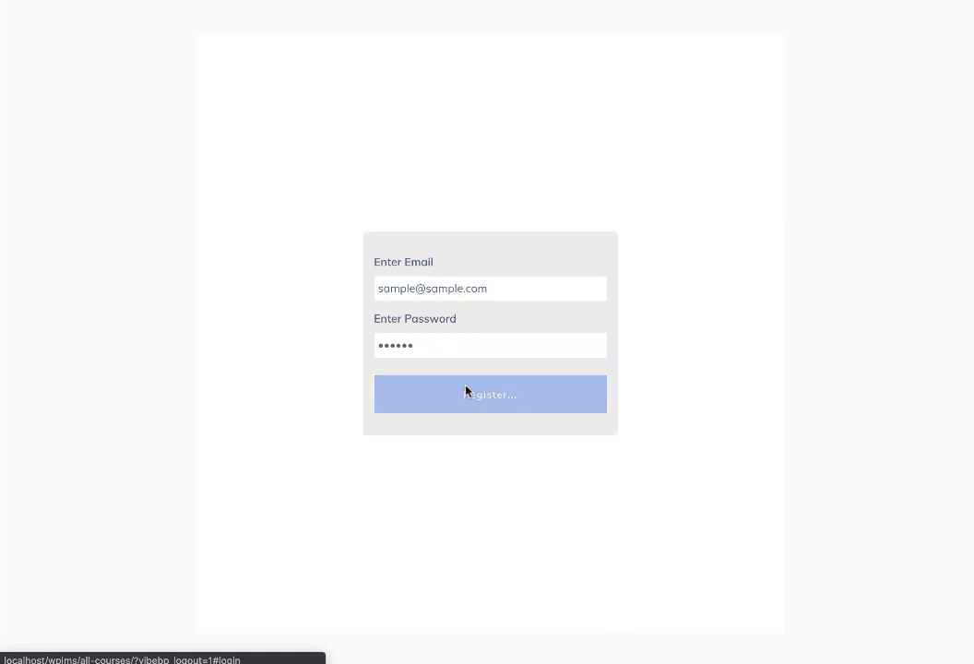
pyautogui.click(490, 394)
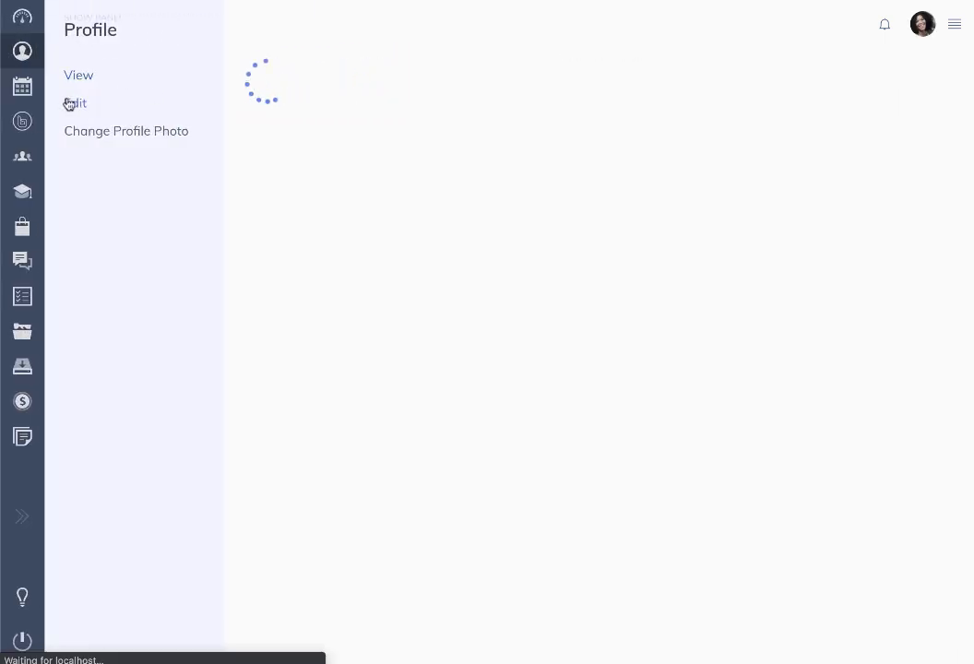
# Open Profile > Edit and highlight the linked number in the Phone number field.
pyautogui.click(75, 102)
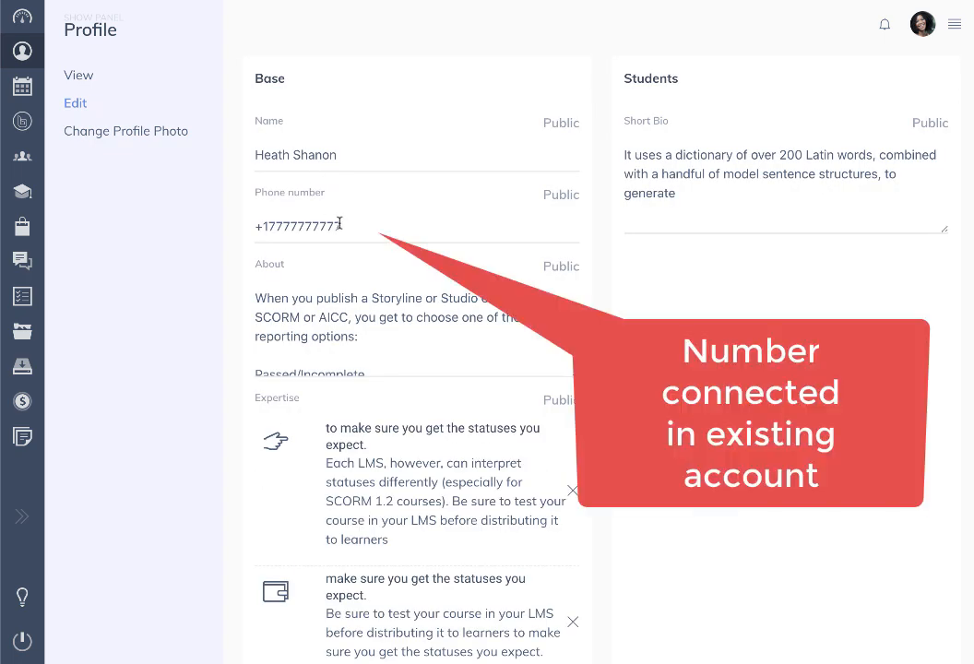
pyautogui.tripleClick(297, 226)
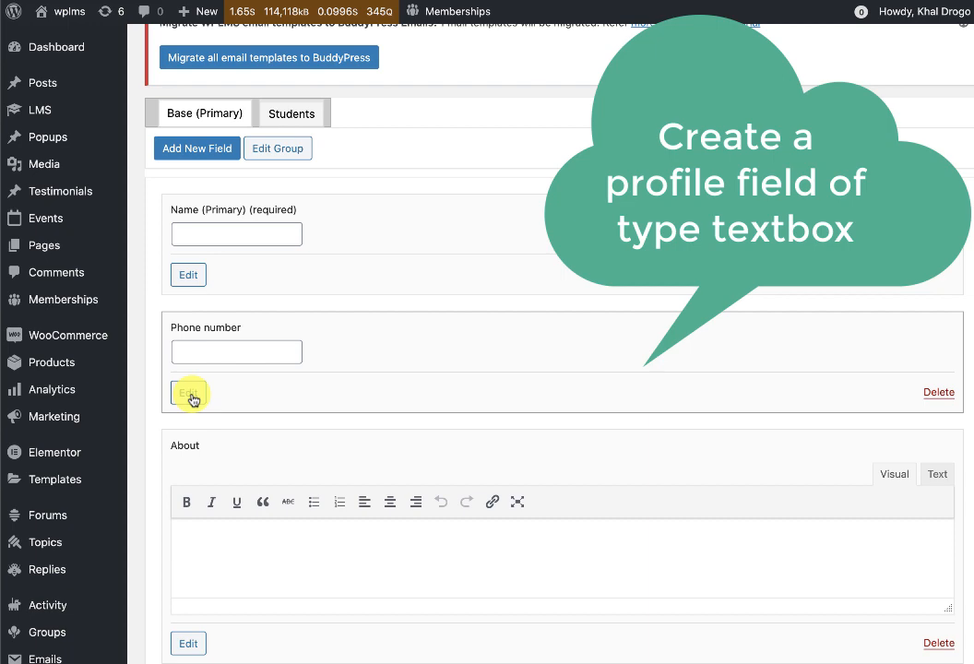
# Check the Phone number profile field and map it as the BuddyPress phone field in Vibe BP settings.
pyautogui.click(188, 392)
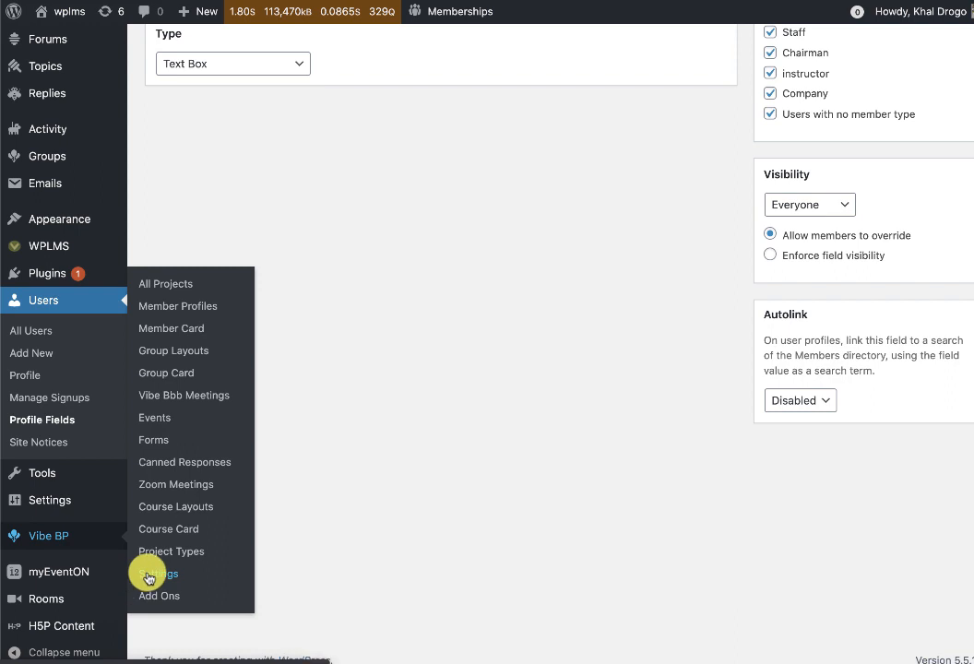
pyautogui.click(157, 573)
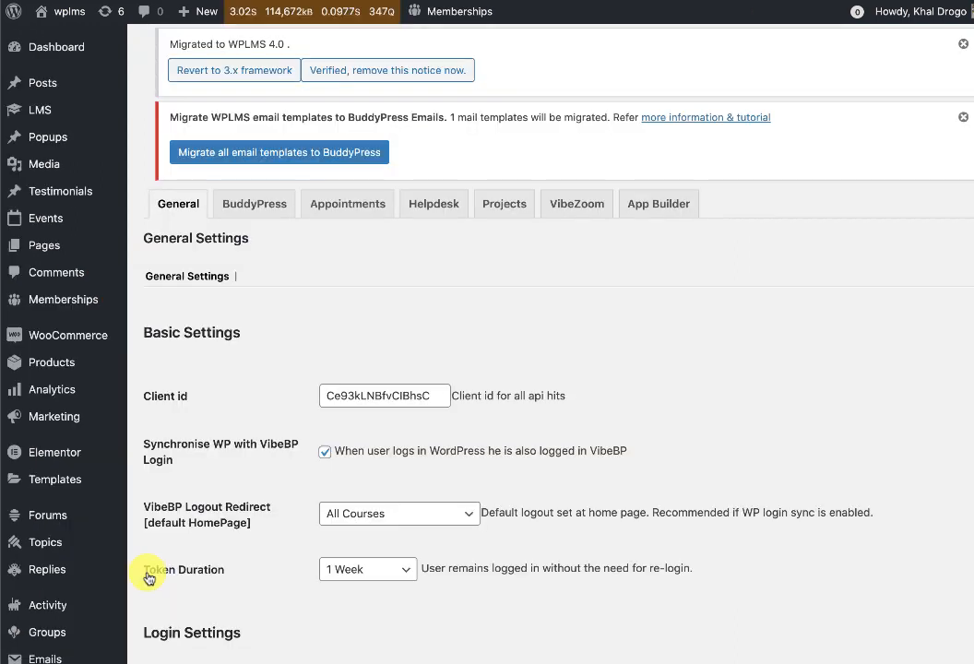
pyautogui.scroll(-3)
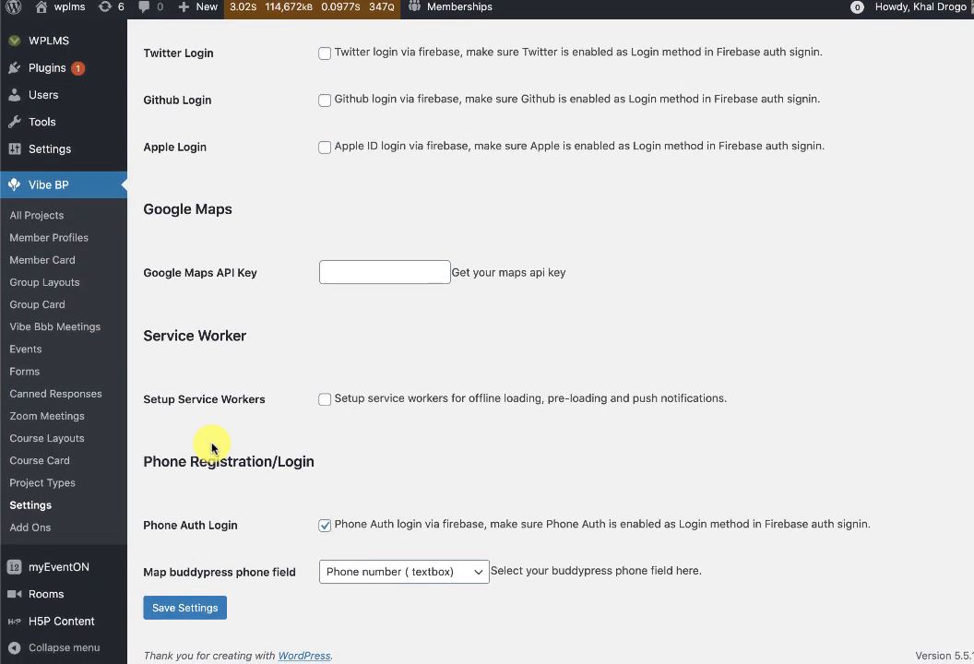
pyautogui.click(403, 570)
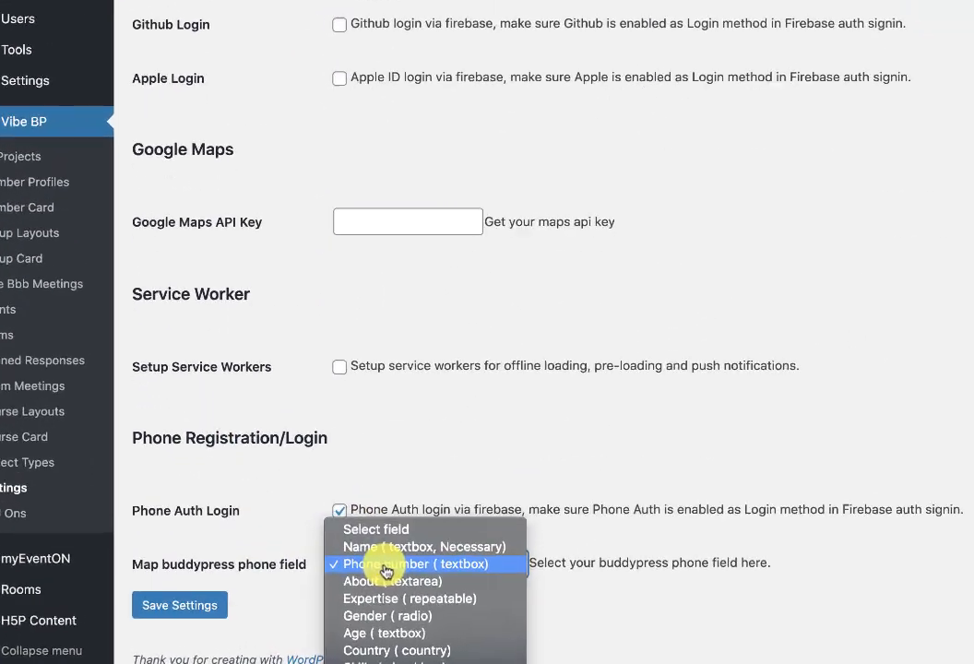
pyautogui.click(420, 564)
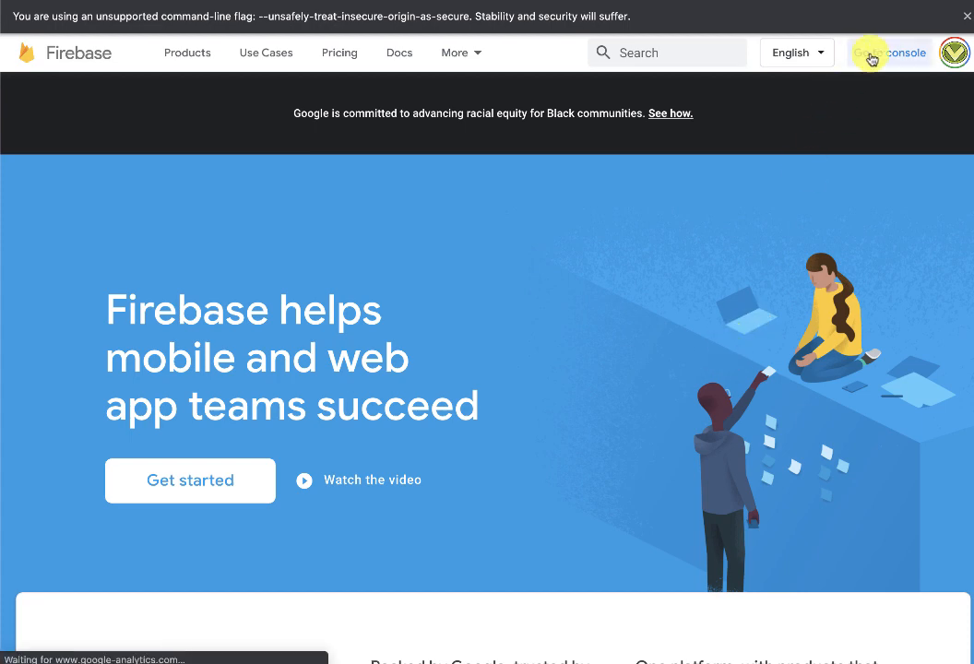
# Go to the Firebase console and open the vibebp project's Authentication section.
pyautogui.click(889, 52)
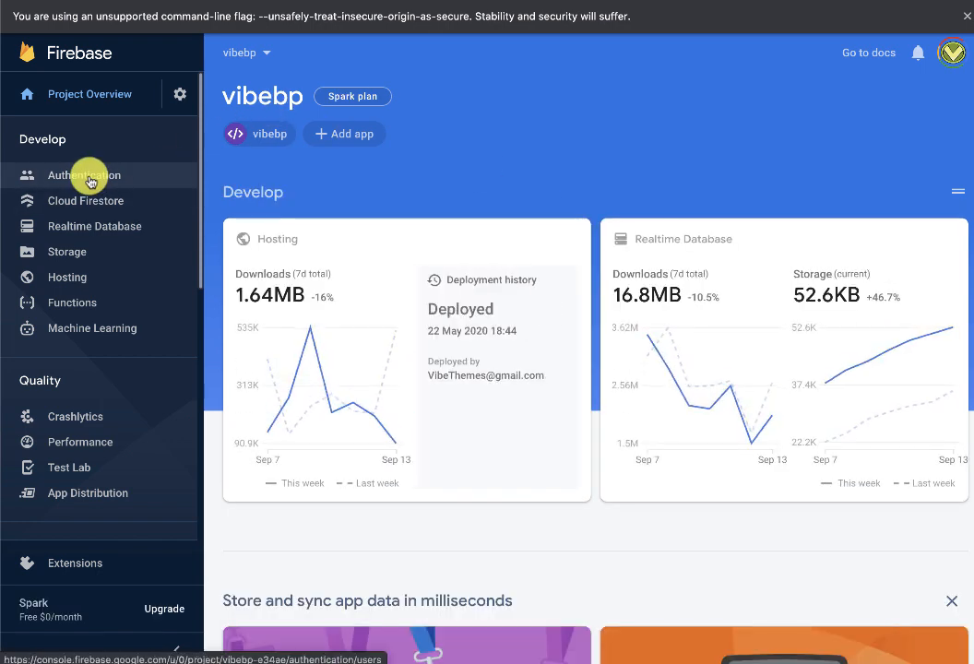
pyautogui.click(84, 175)
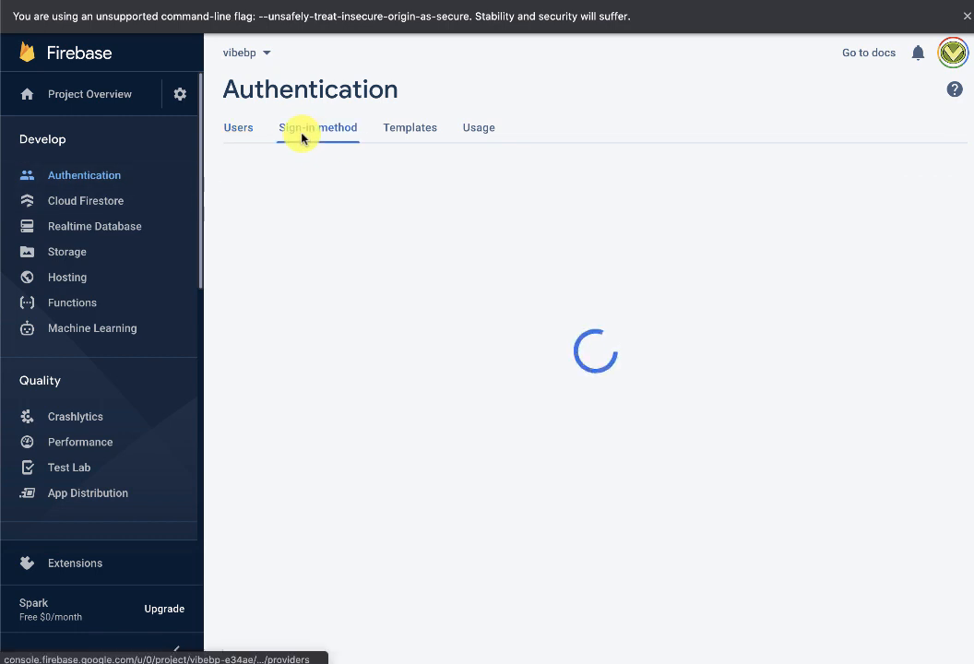
pyautogui.click(318, 127)
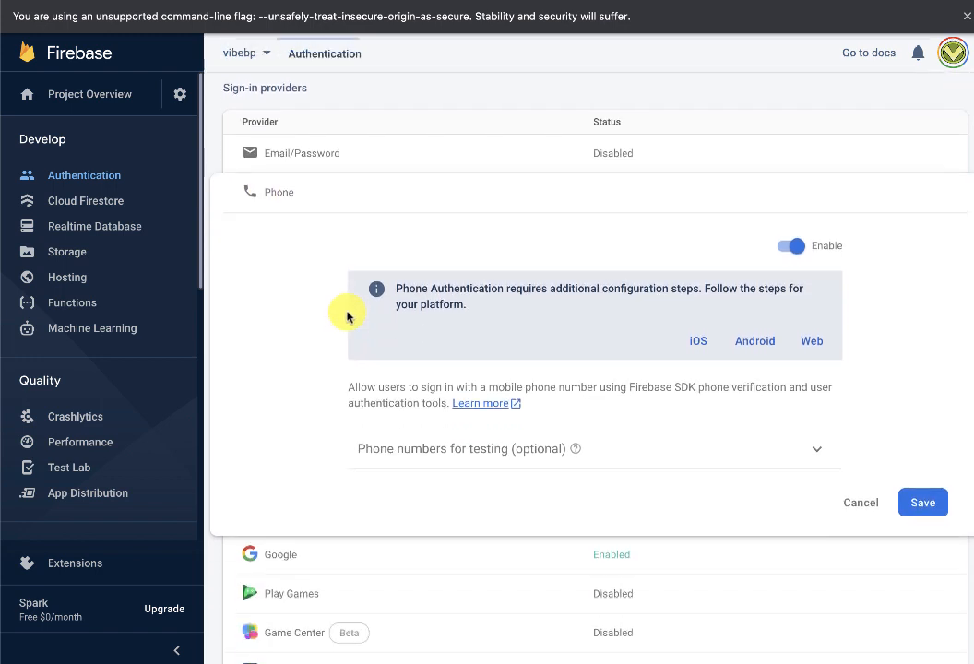
pyautogui.click(815, 448)
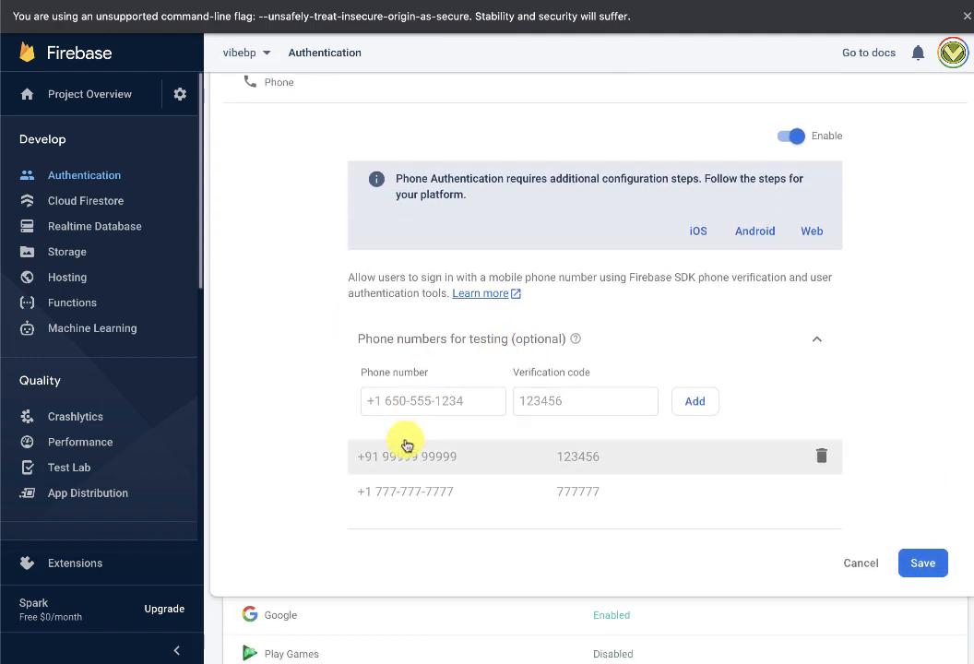
pyautogui.moveTo(621, 271)
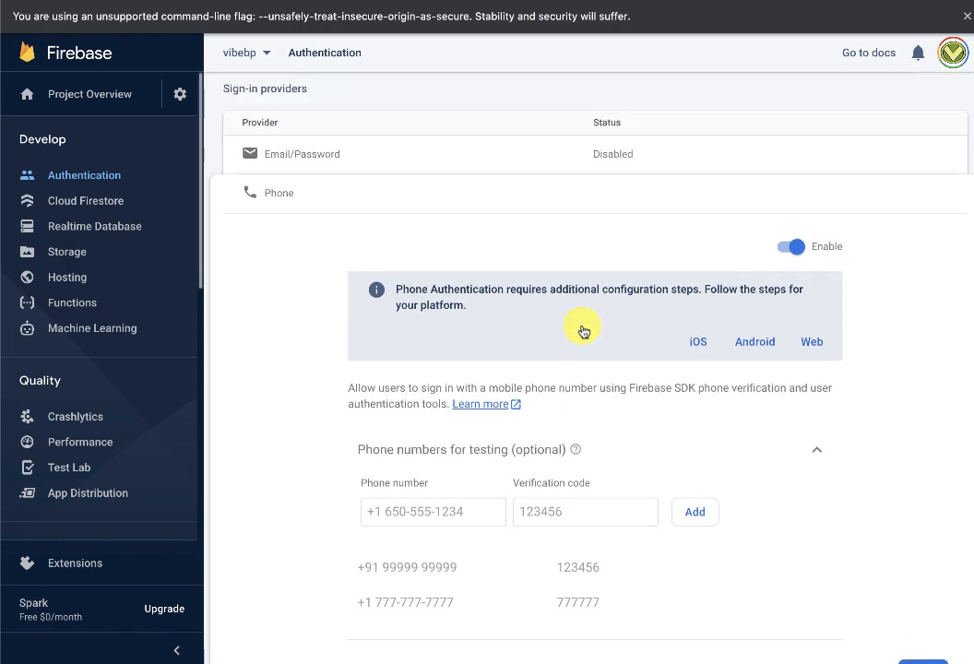
pyautogui.scroll(-3)
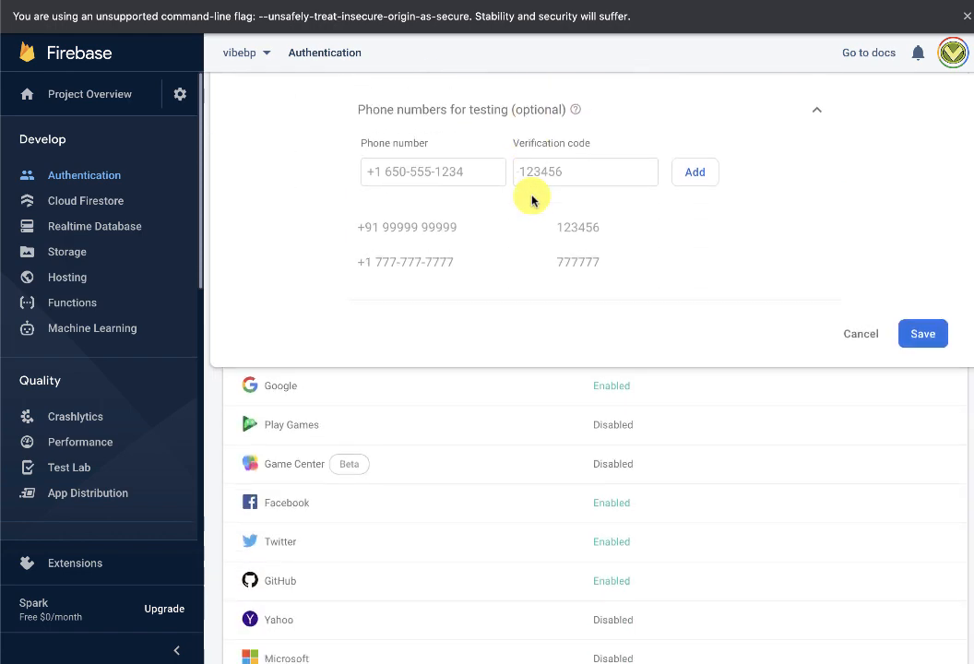
pyautogui.scroll(-3)
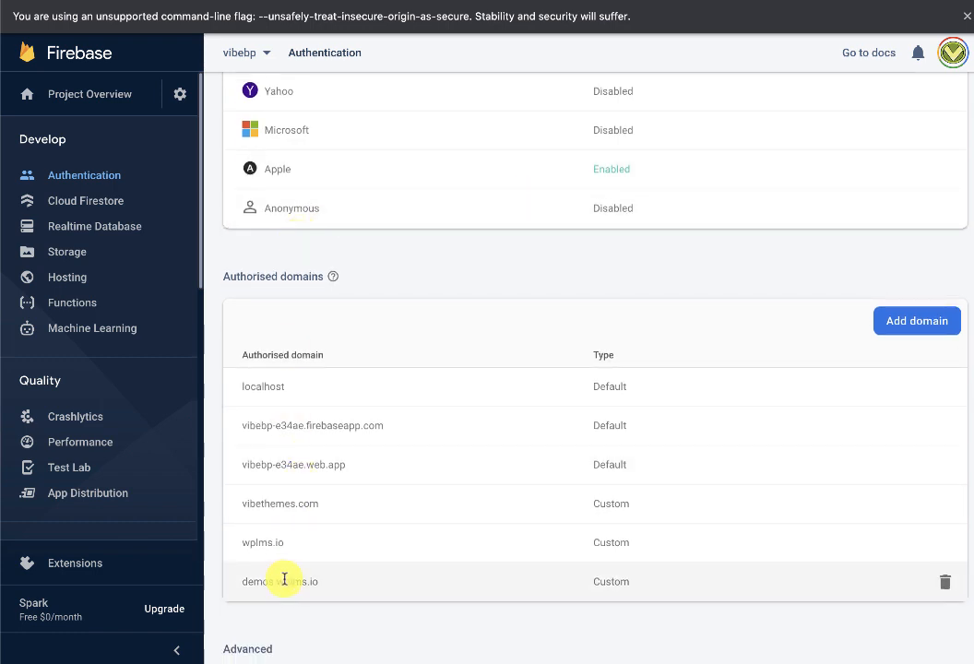
pyautogui.moveTo(284, 287)
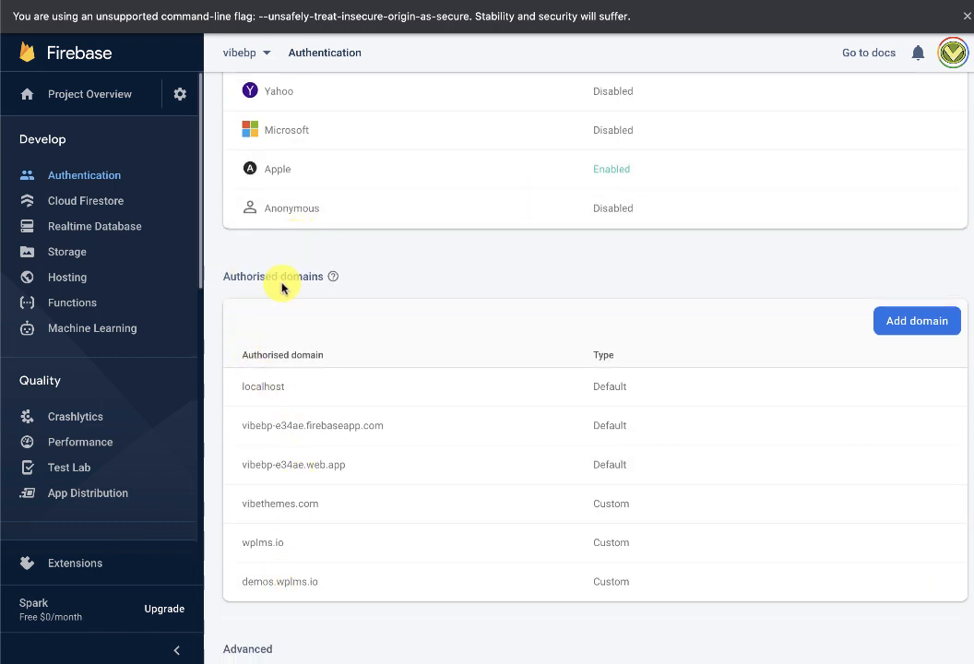
pyautogui.moveTo(317, 286)
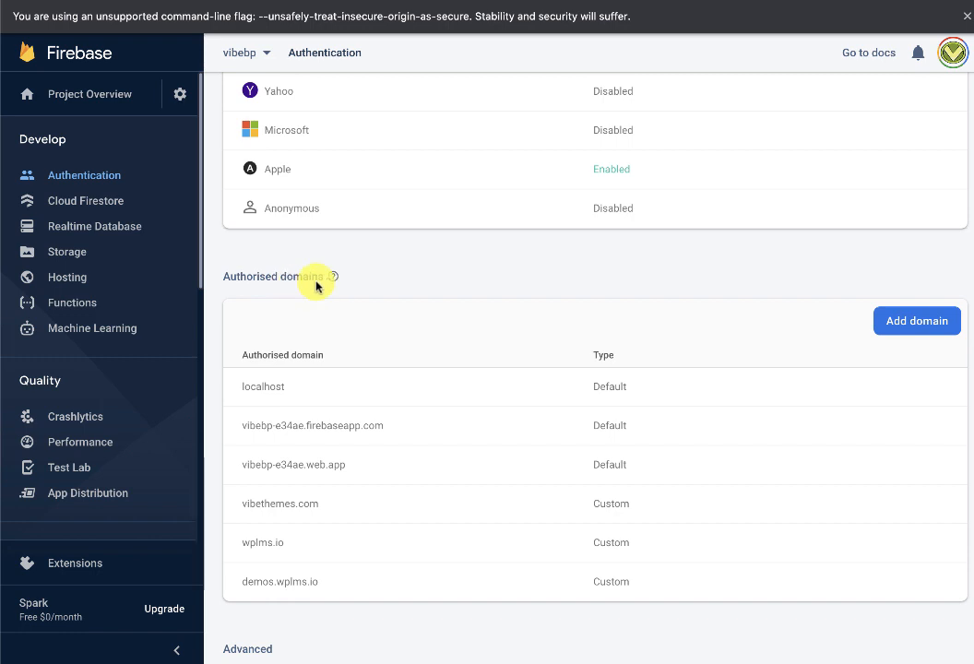
pyautogui.moveTo(318, 281)
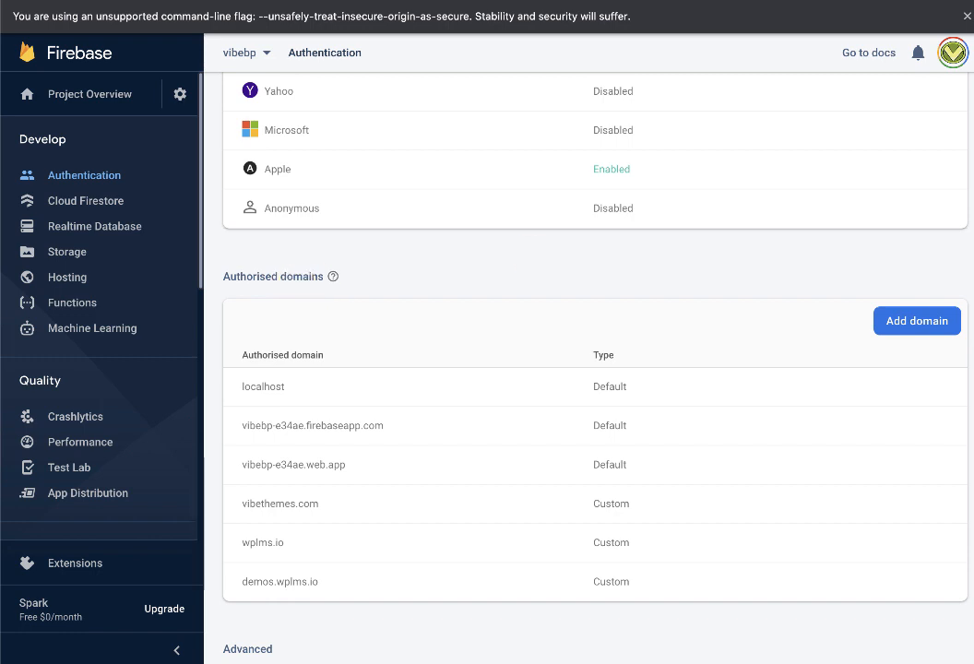